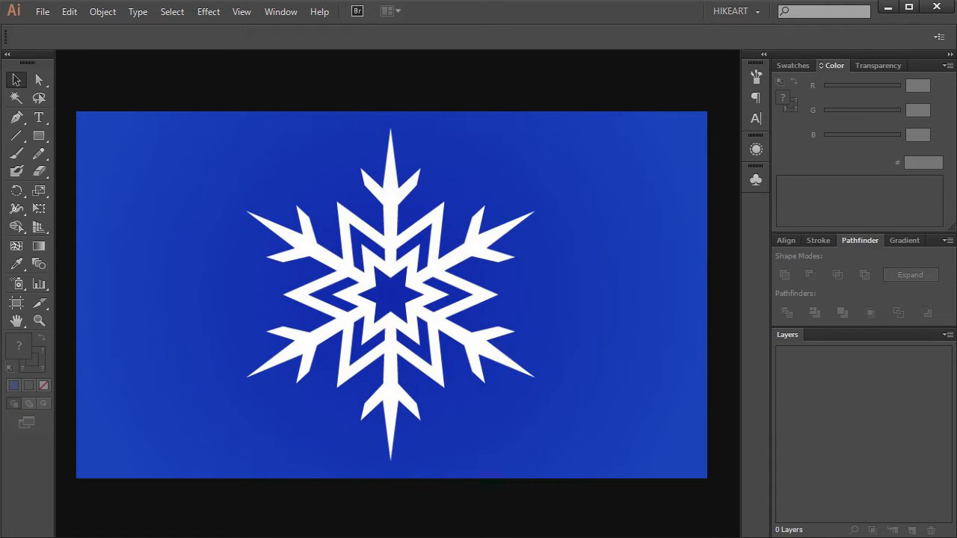
# Create a new 960 x 560 px Web document from File > New
pyautogui.click(41, 12)
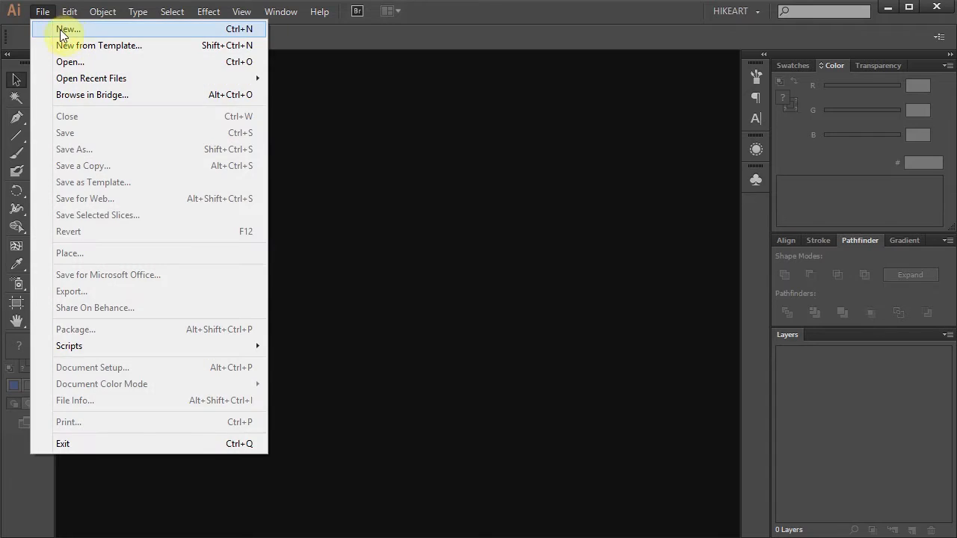
pyautogui.click(69, 29)
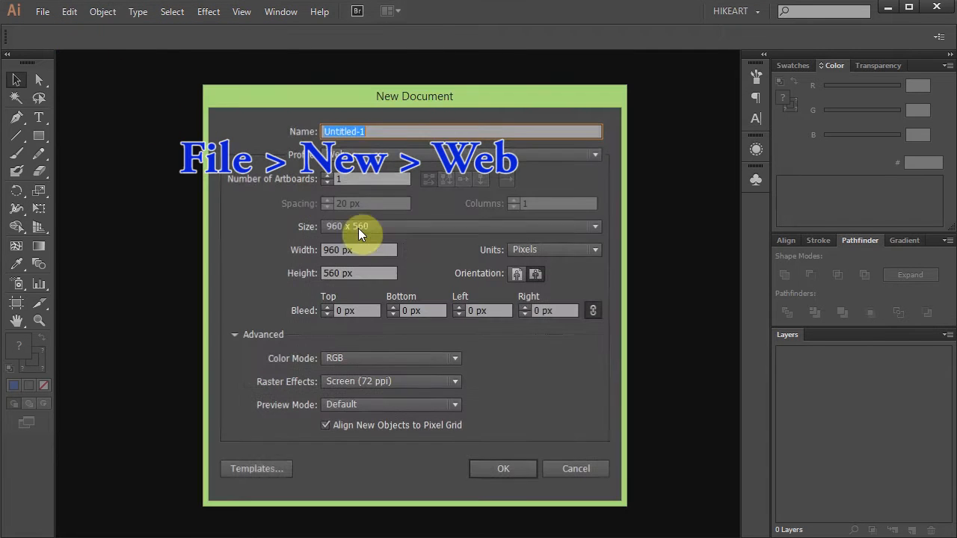
pyautogui.click(503, 470)
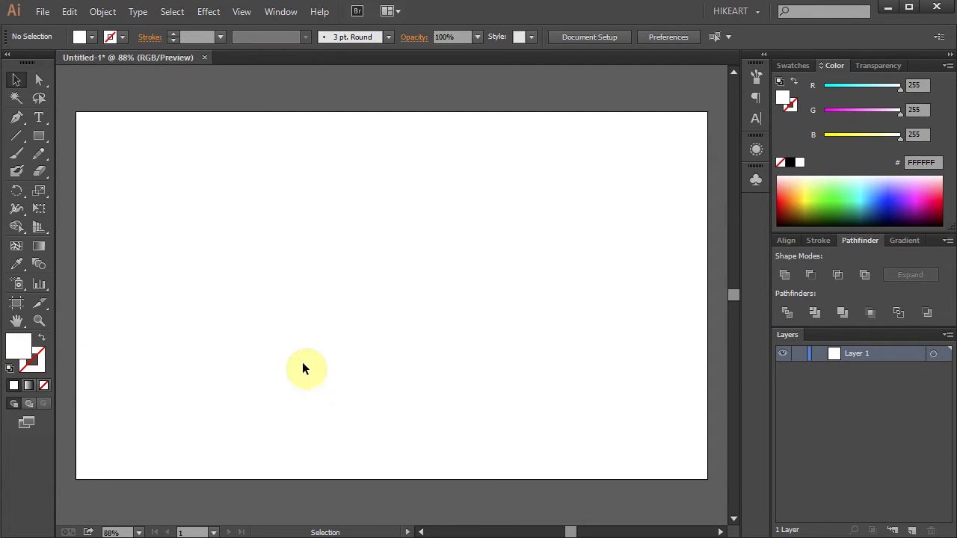
pyautogui.moveTo(886, 204)
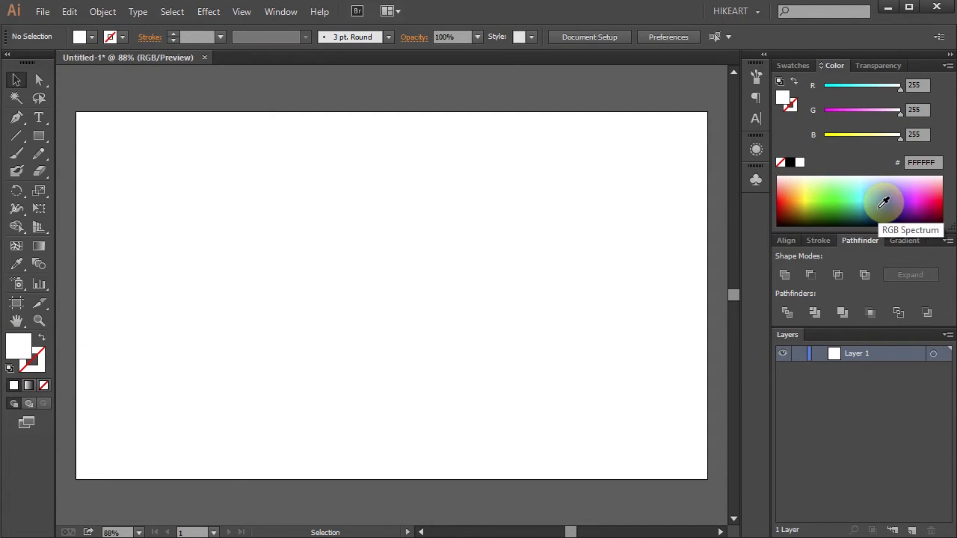
# Draw a blue rectangle covering the whole artboard and lock Layer 1
pyautogui.click(877, 202)
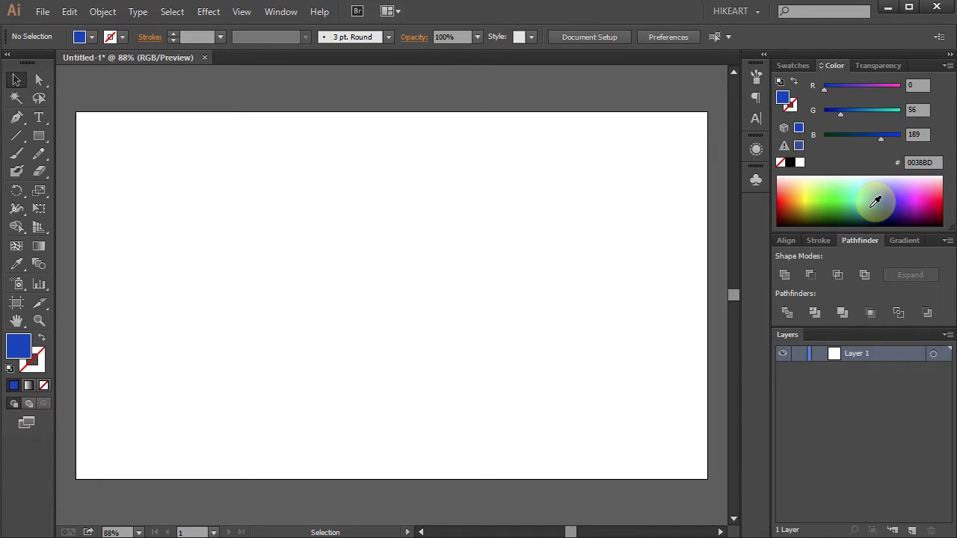
pyautogui.click(39, 140)
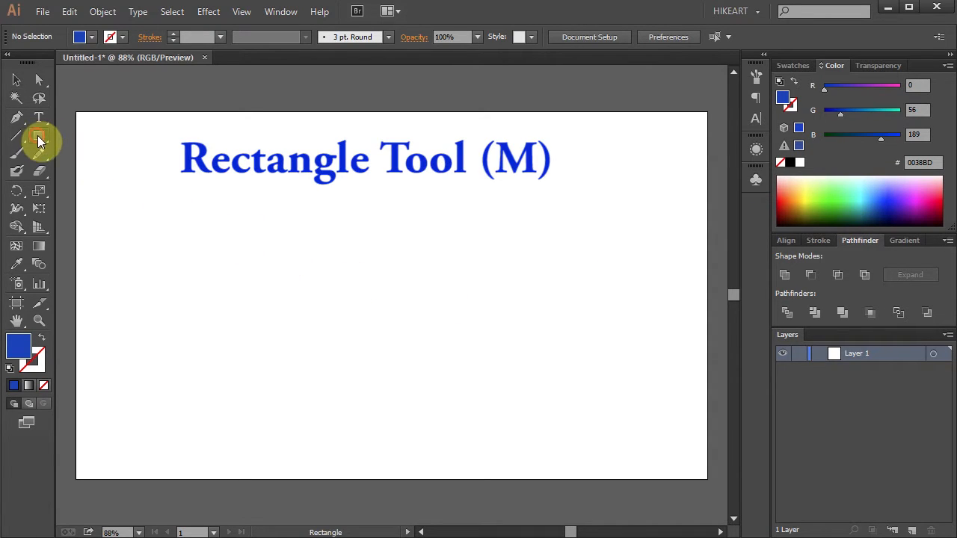
pyautogui.moveTo(75, 114); pyautogui.dragTo(466, 325)
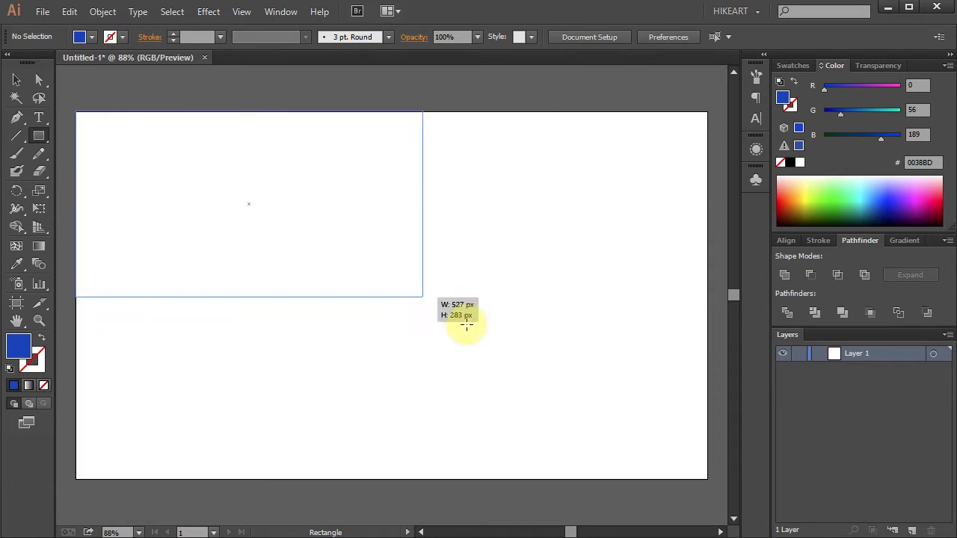
pyautogui.moveTo(248, 203); pyautogui.dragTo(706, 478)
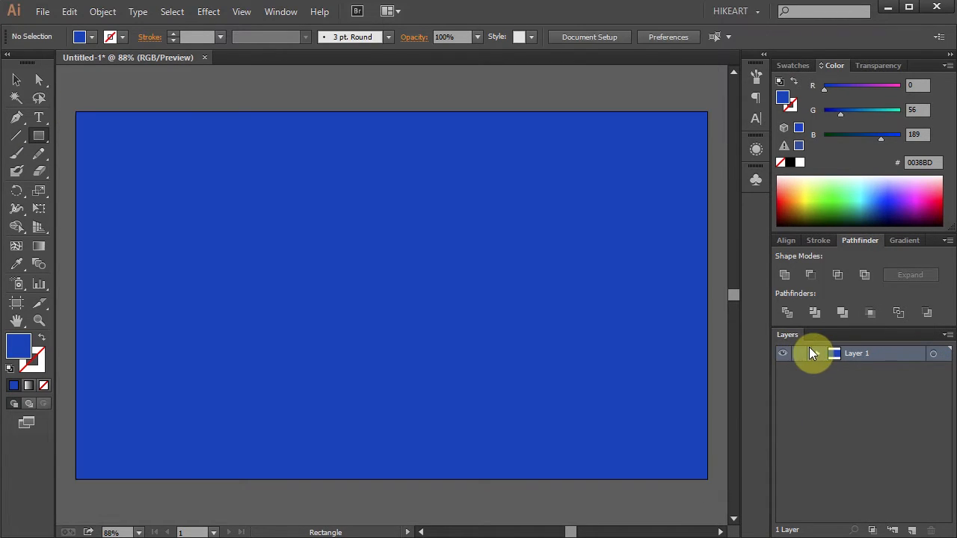
pyautogui.click(905, 239)
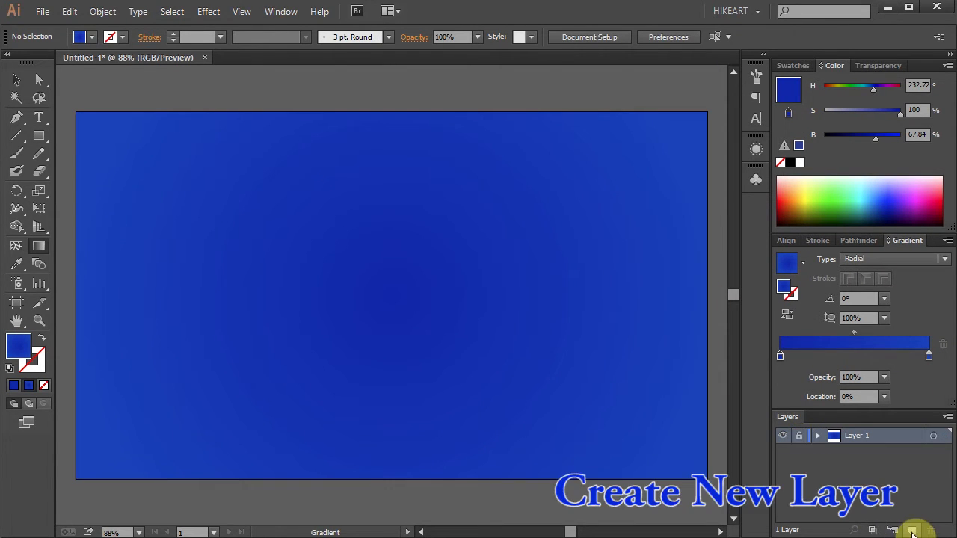
# Create a new layer above the locked background in the Layers panel
pyautogui.click(909, 530)
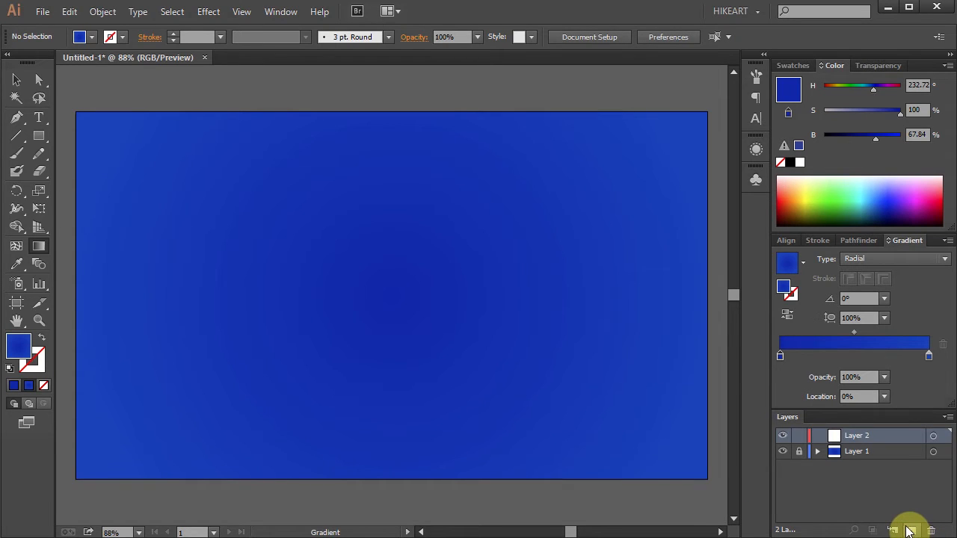
pyautogui.moveTo(905, 523)
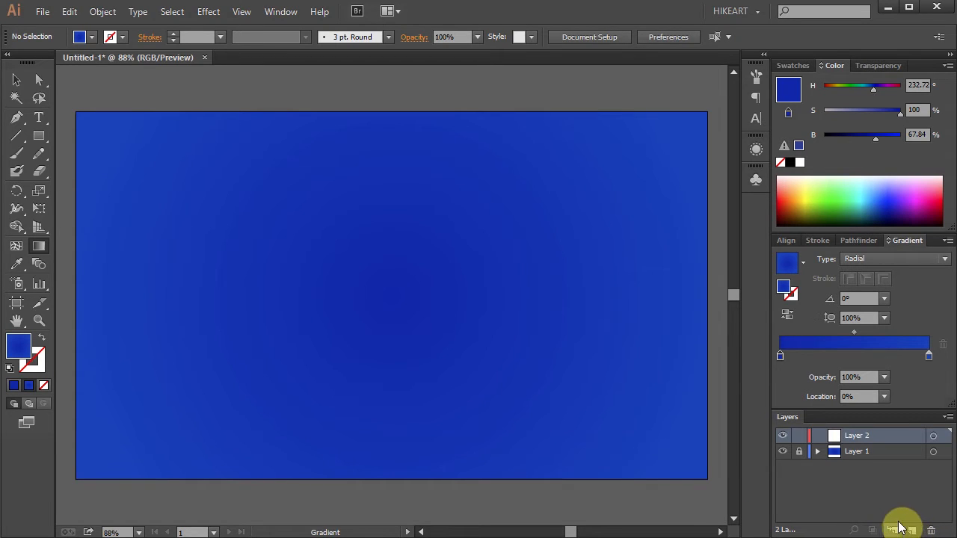
pyautogui.moveTo(592, 479)
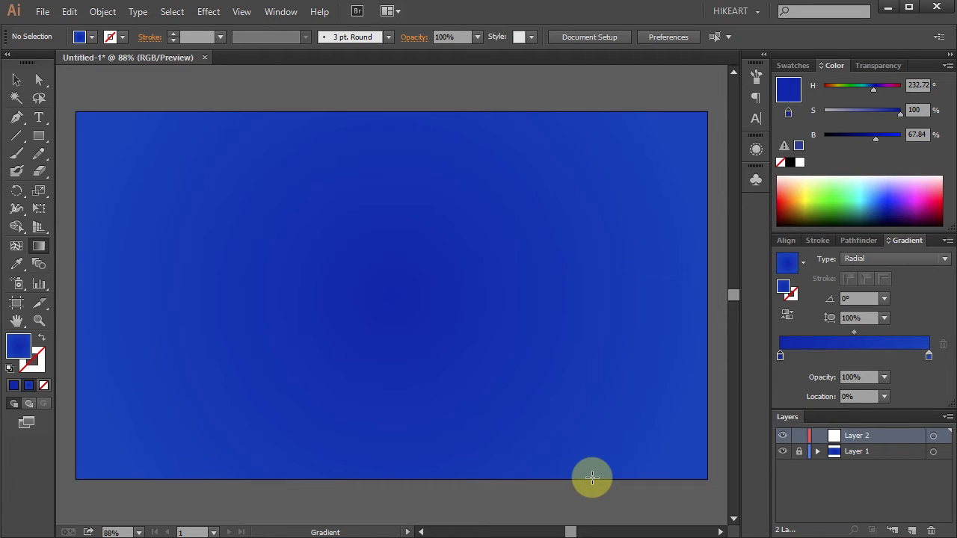
# Show rulers with Ctrl+R and drag centre guides from them
pyautogui.press('ctrl+r')
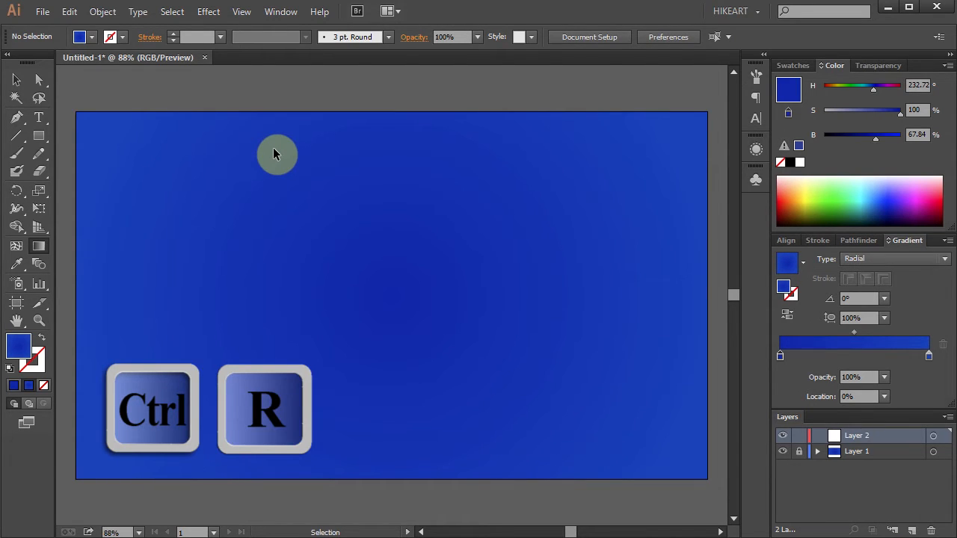
pyautogui.press('ctrl+r')
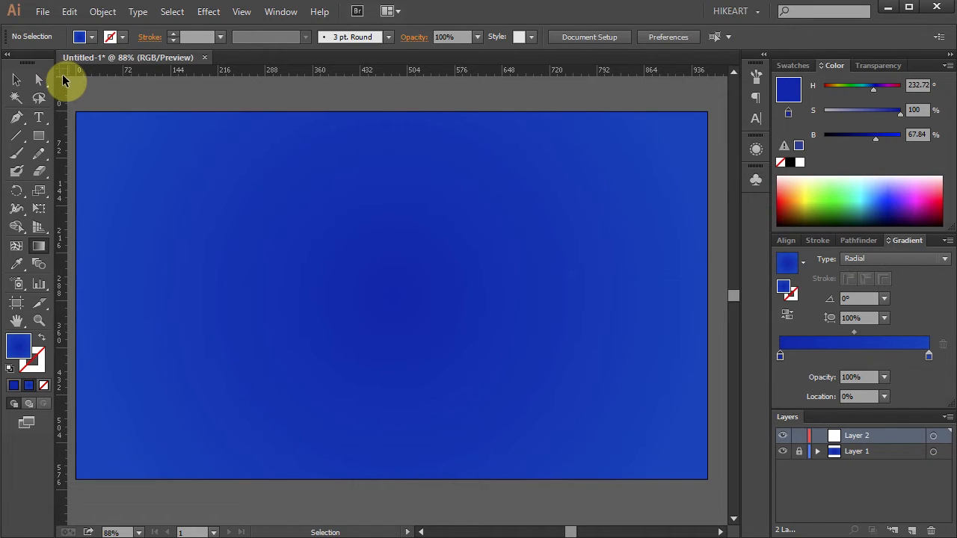
pyautogui.press('ctrl')
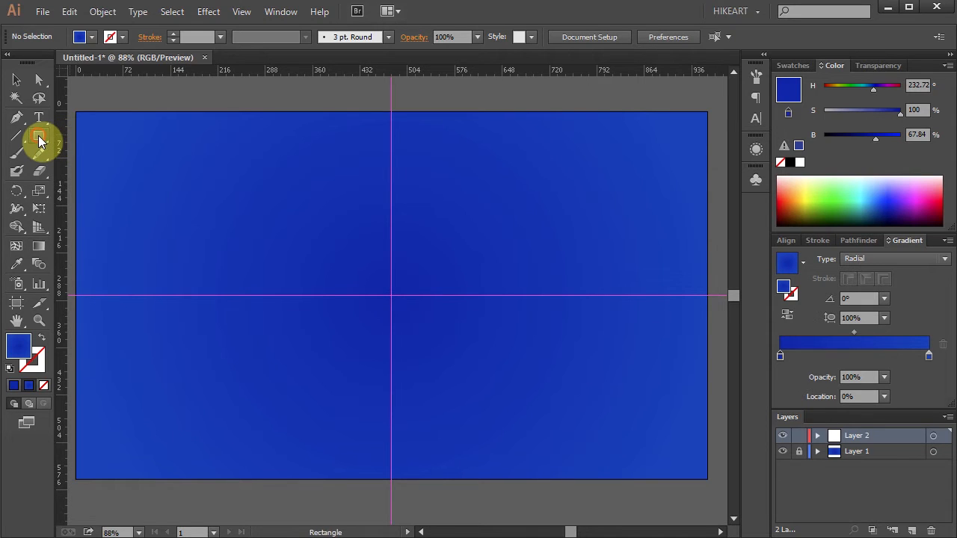
# Draw a small upright six-pointed cyan star from the guide intersection with the Star Tool
pyautogui.click(39, 141)
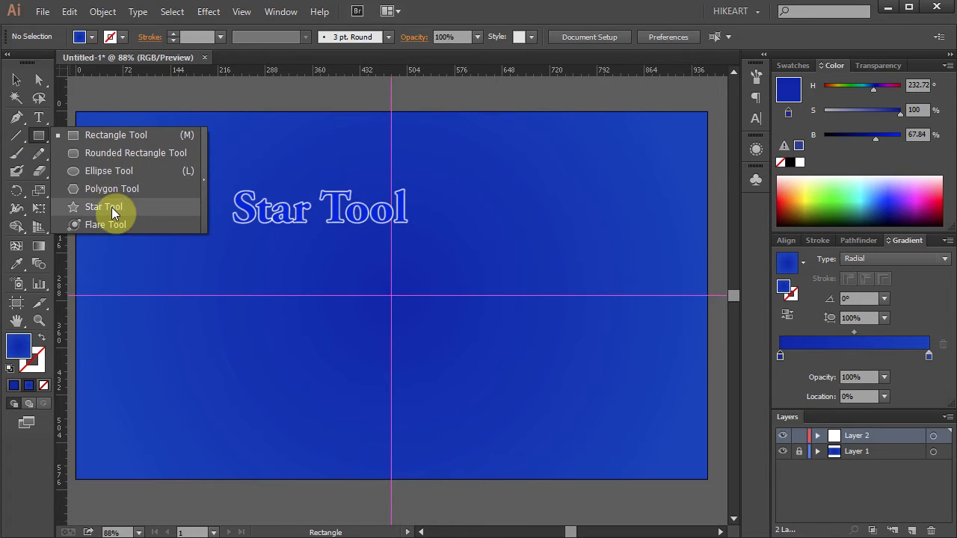
pyautogui.click(103, 206)
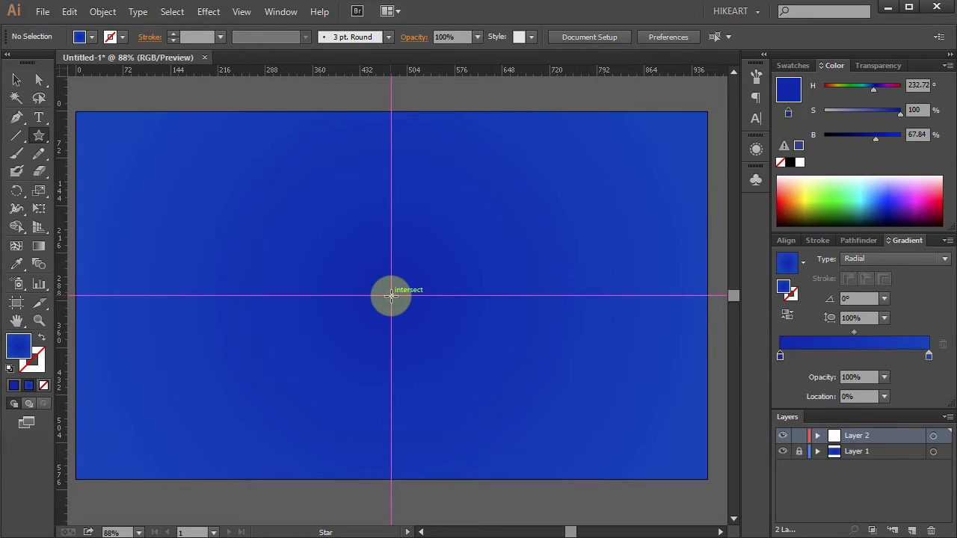
pyautogui.moveTo(388, 296); pyautogui.dragTo(426, 323)
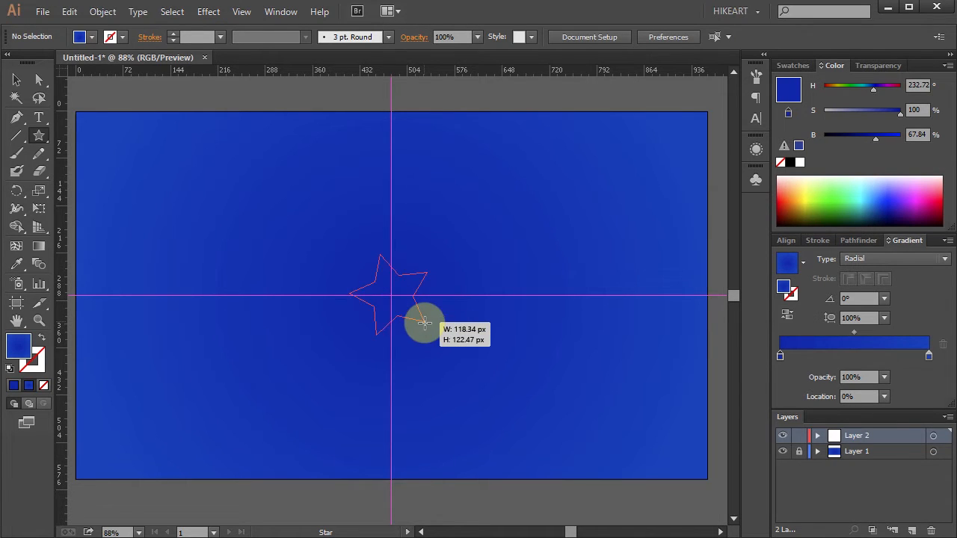
pyautogui.moveTo(422, 326); pyautogui.dragTo(445, 338)
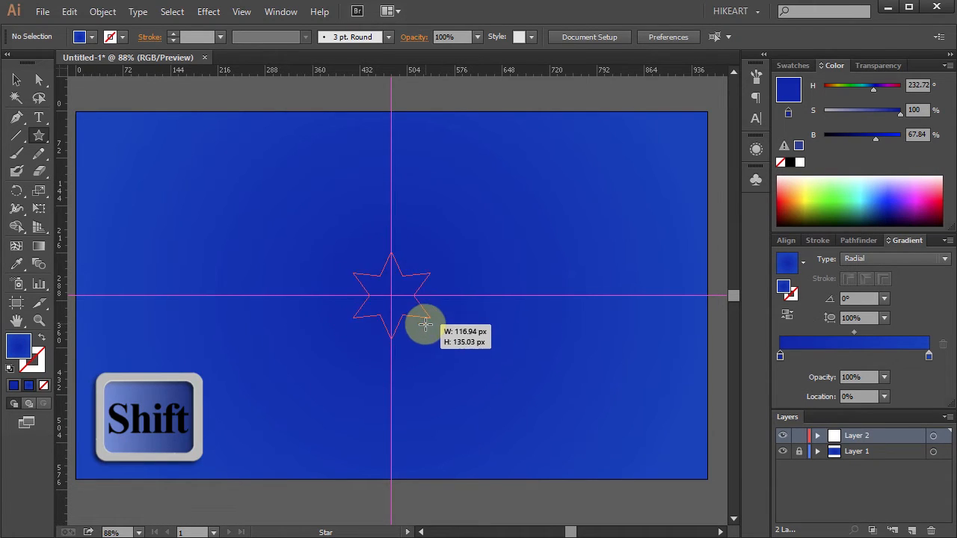
pyautogui.moveTo(426, 326); pyautogui.dragTo(416, 321)
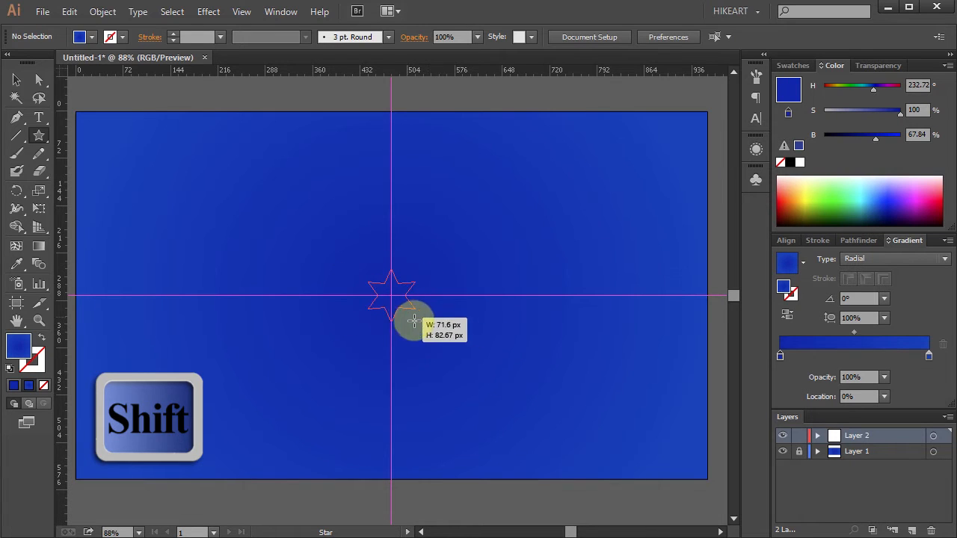
pyautogui.moveTo(413, 320); pyautogui.dragTo(417, 320)
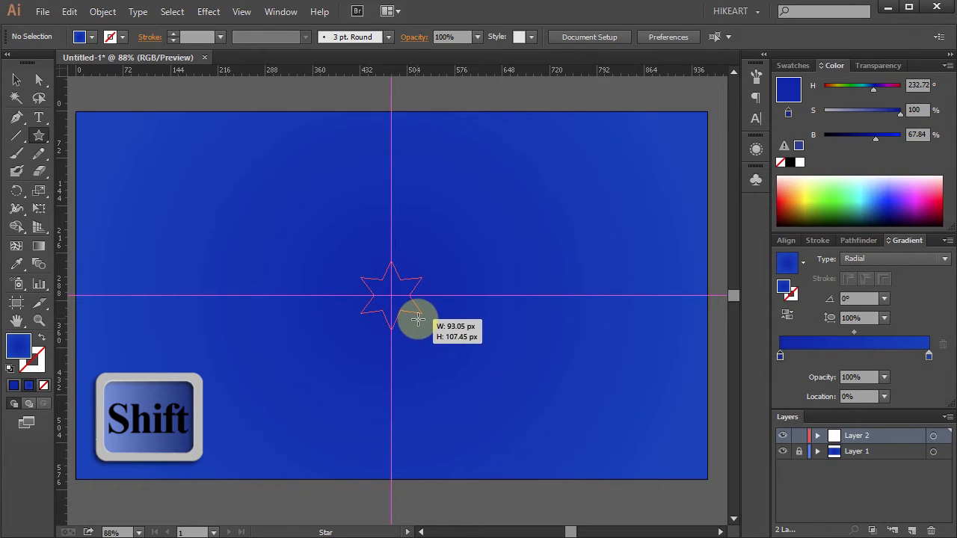
pyautogui.moveTo(419, 320); pyautogui.dragTo(416, 320)
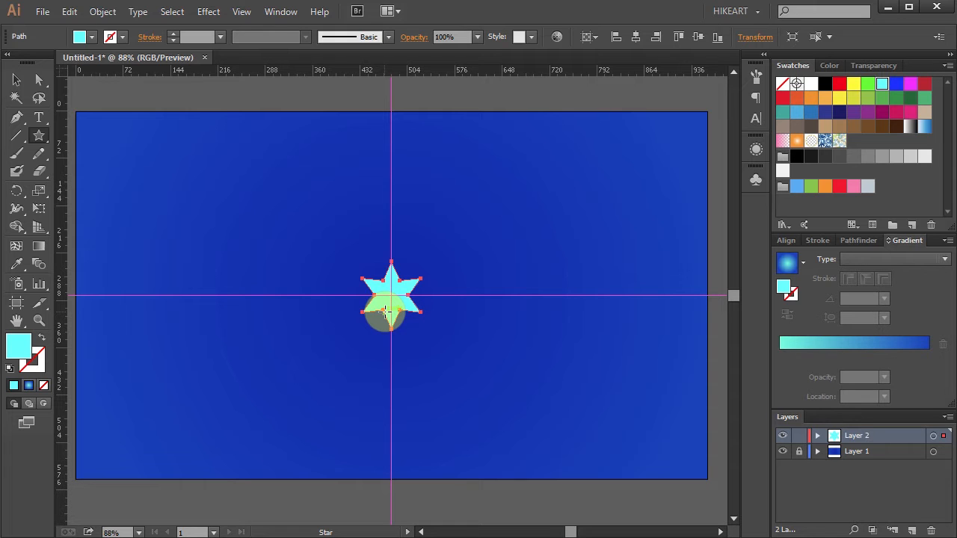
# Add two 15 px Offset Path stars around the cyan star, filled magenta then green
pyautogui.click(101, 12)
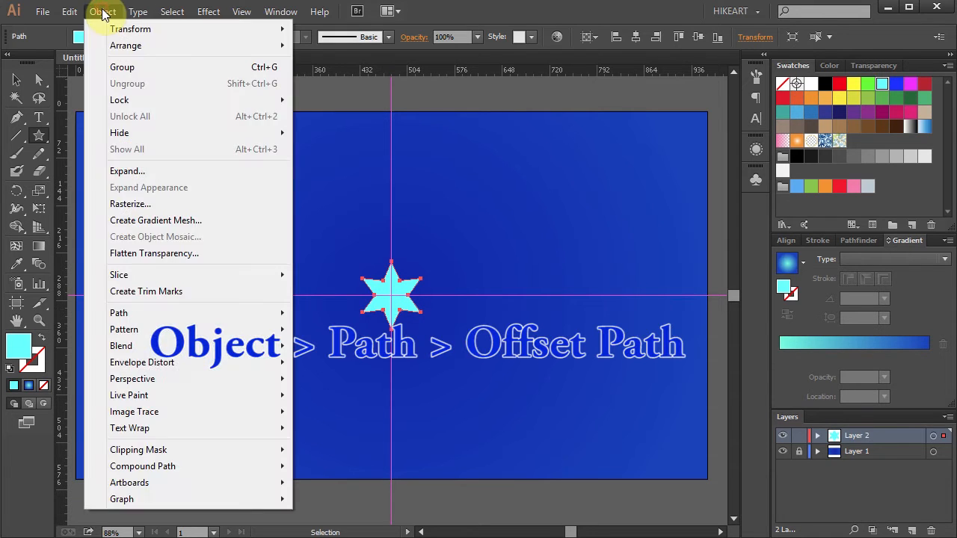
pyautogui.moveTo(120, 312)
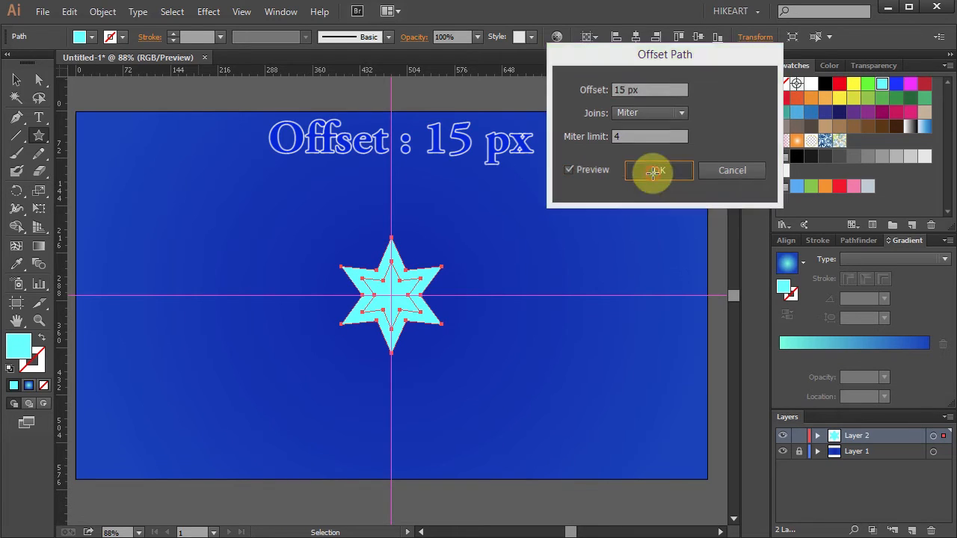
pyautogui.click(656, 170)
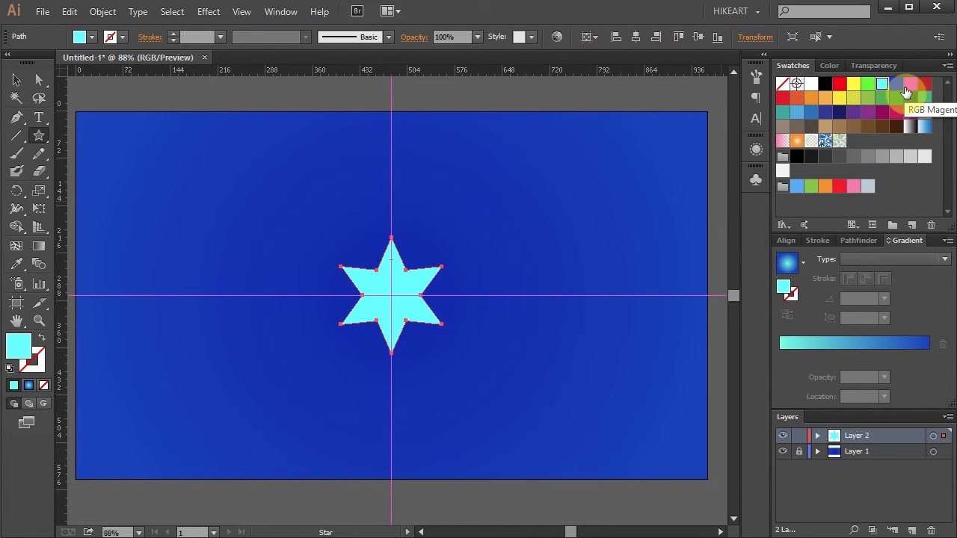
pyautogui.click(910, 84)
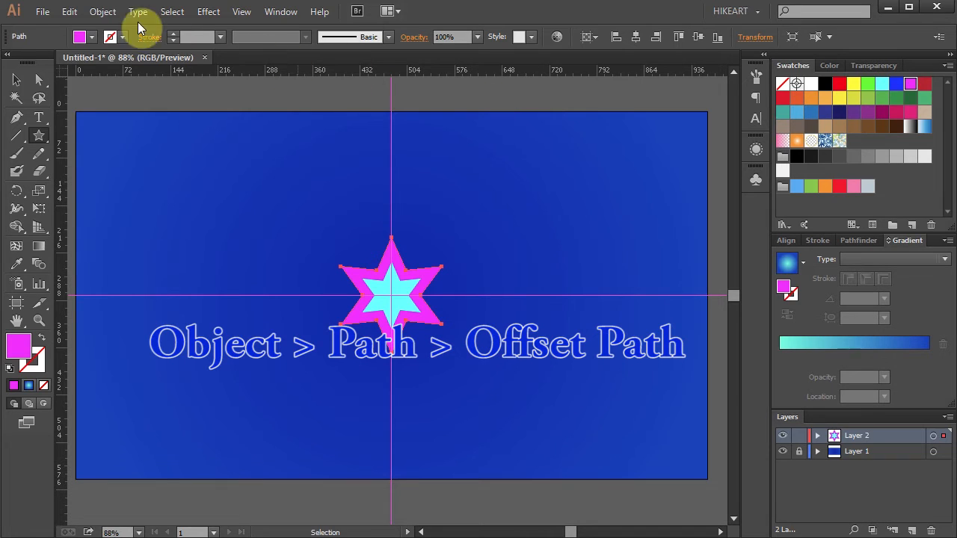
pyautogui.click(102, 12)
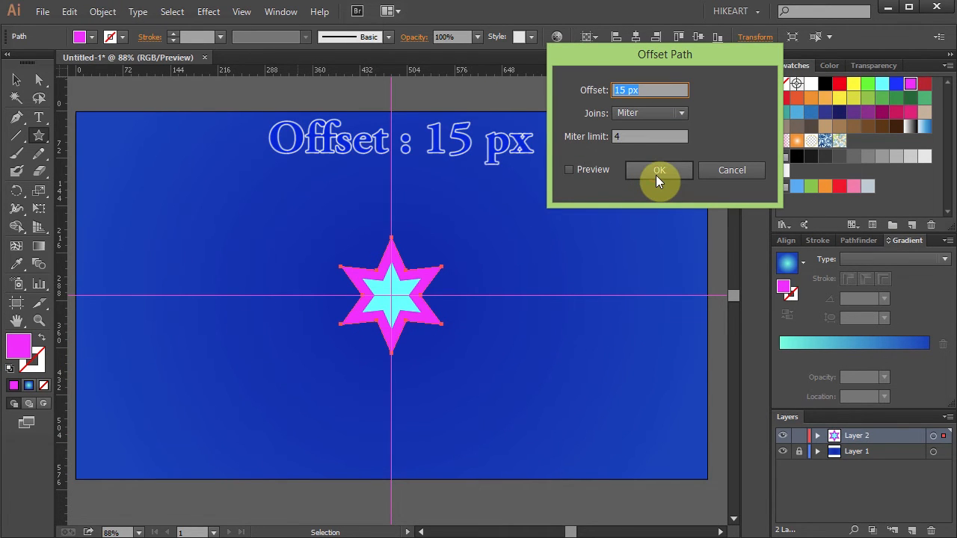
pyautogui.click(660, 170)
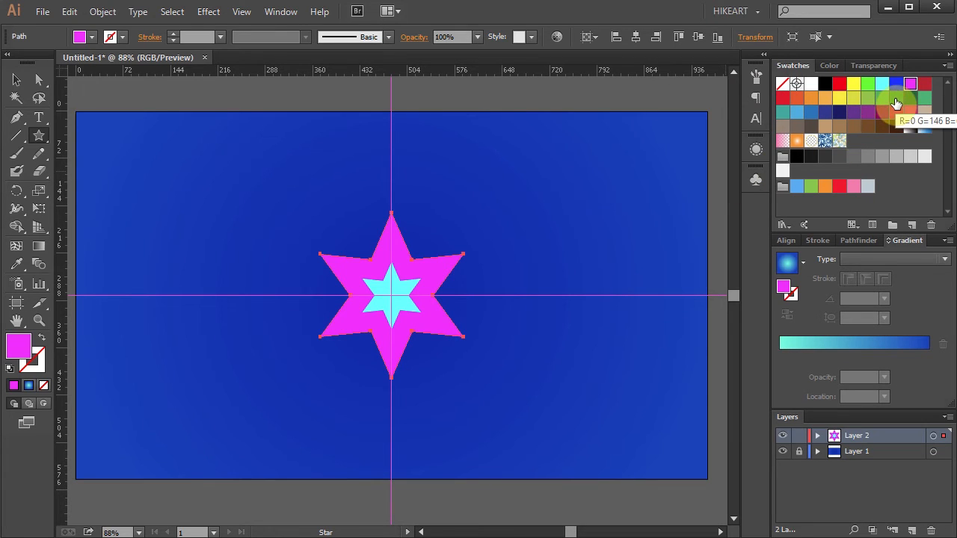
pyautogui.click(897, 98)
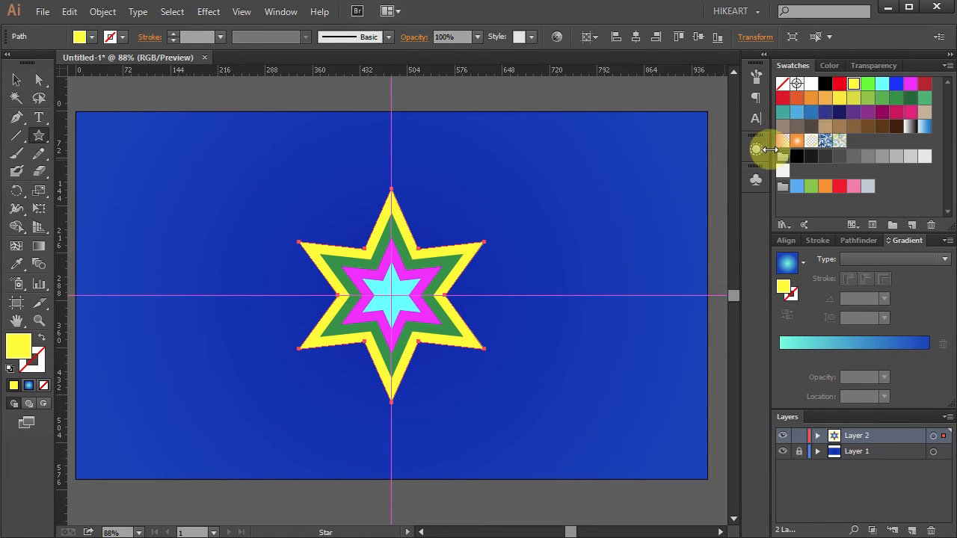
pyautogui.moveTo(658, 239)
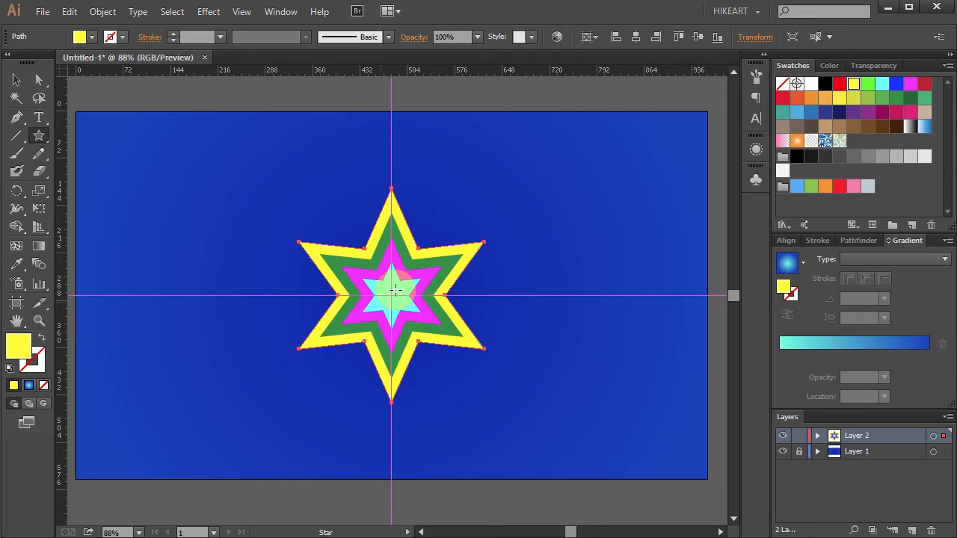
# Select the magenta and innermost stars and bring up the Pathfinder panel
pyautogui.click(18, 81)
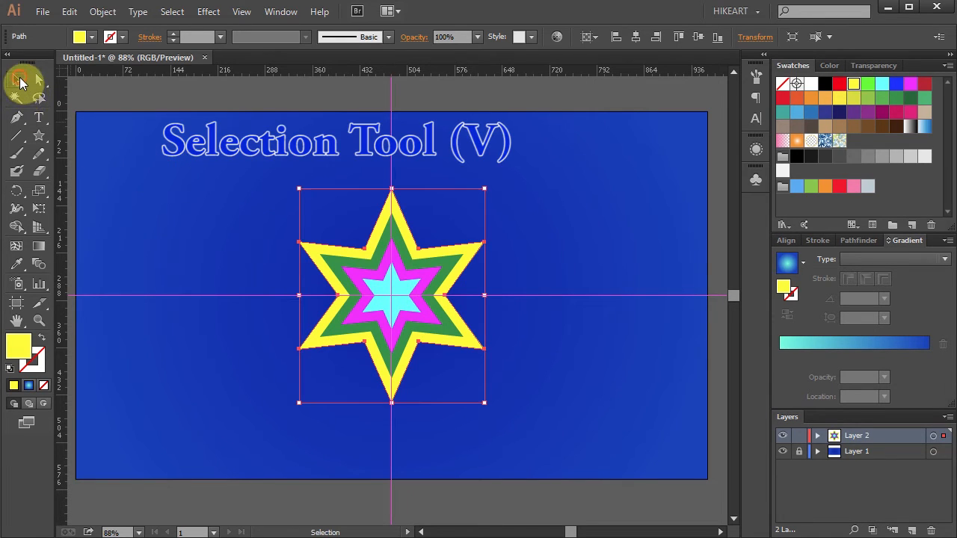
pyautogui.click(356, 309)
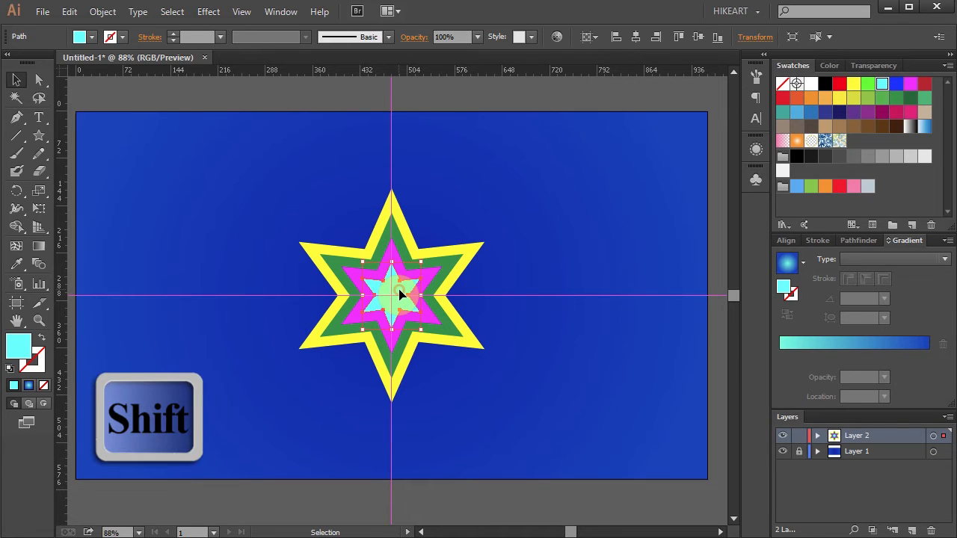
pyautogui.click(403, 291)
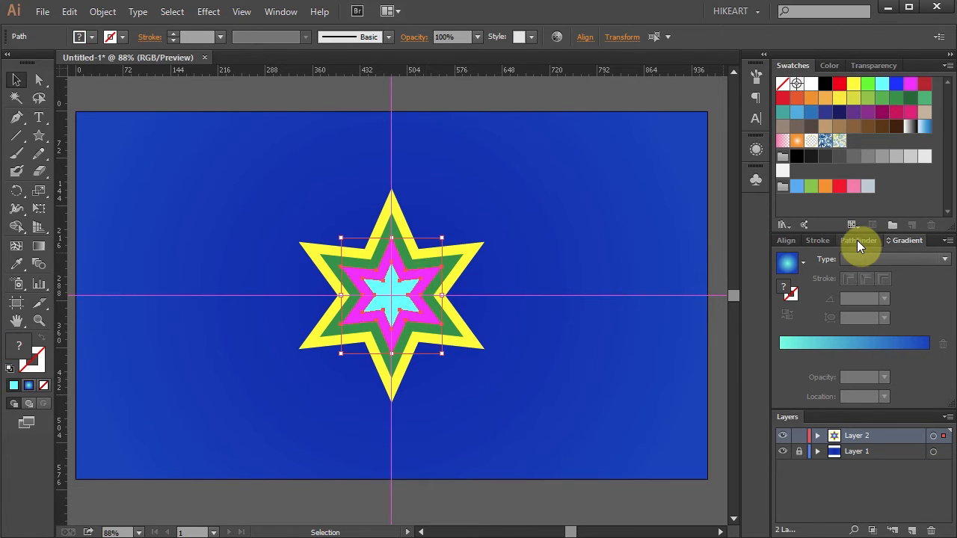
pyautogui.click(858, 239)
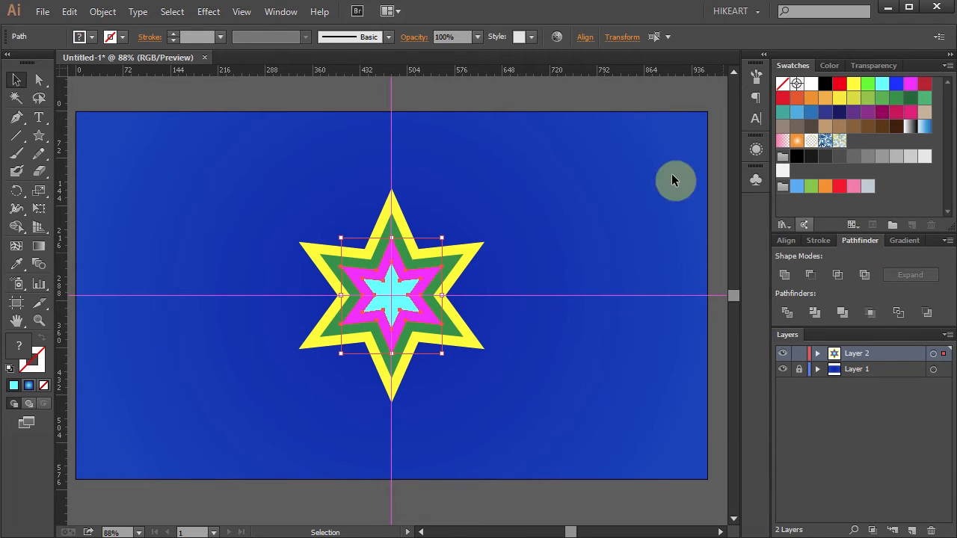
# Apply Minus Front to both nested star pairs, leaving hollow magenta and yellow rings
pyautogui.click(281, 12)
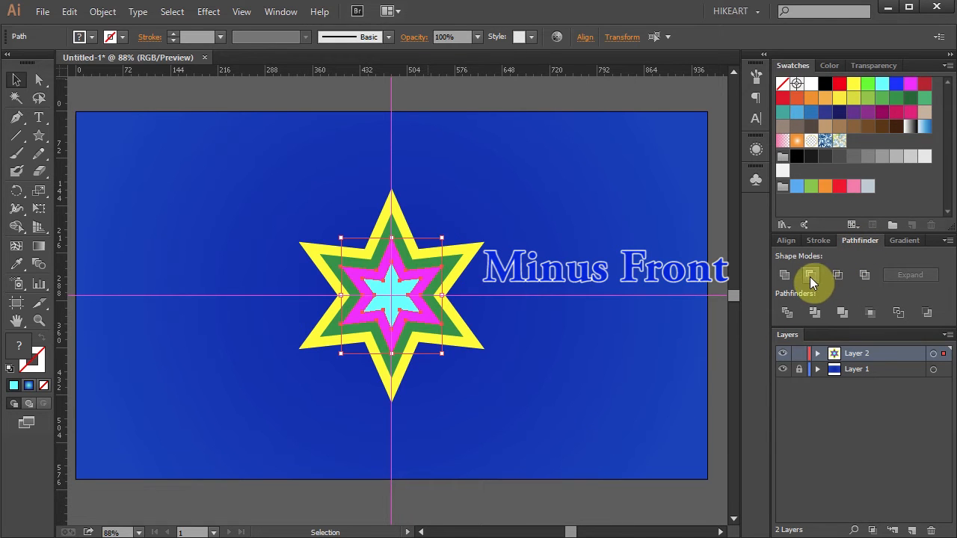
pyautogui.click(810, 276)
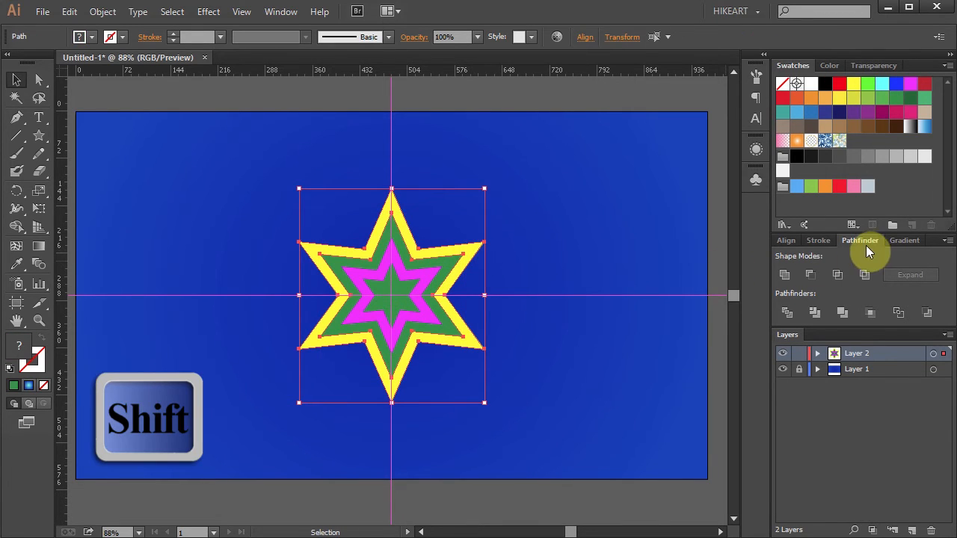
pyautogui.click(785, 275)
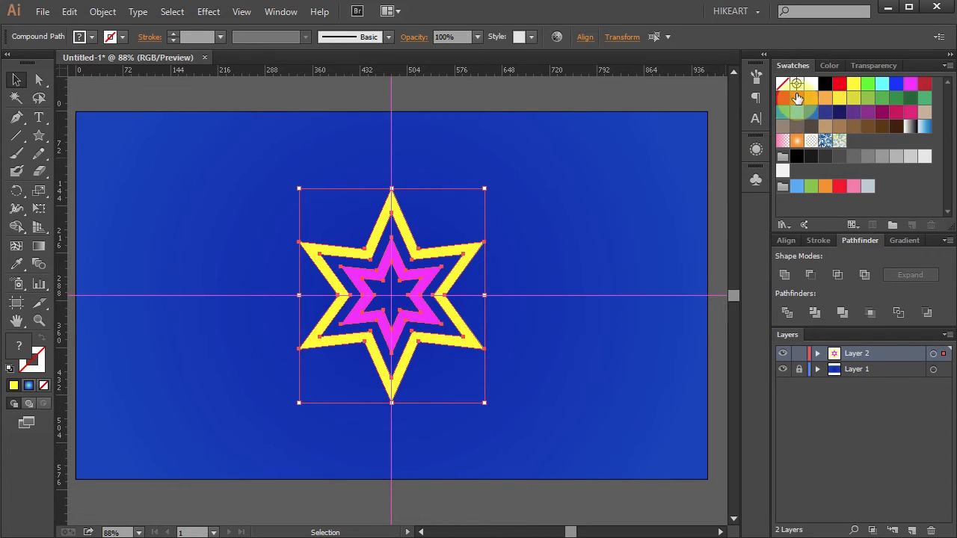
# Fill both star rings white and rotate them 30° via Object > Transform > Rotate
pyautogui.click(810, 84)
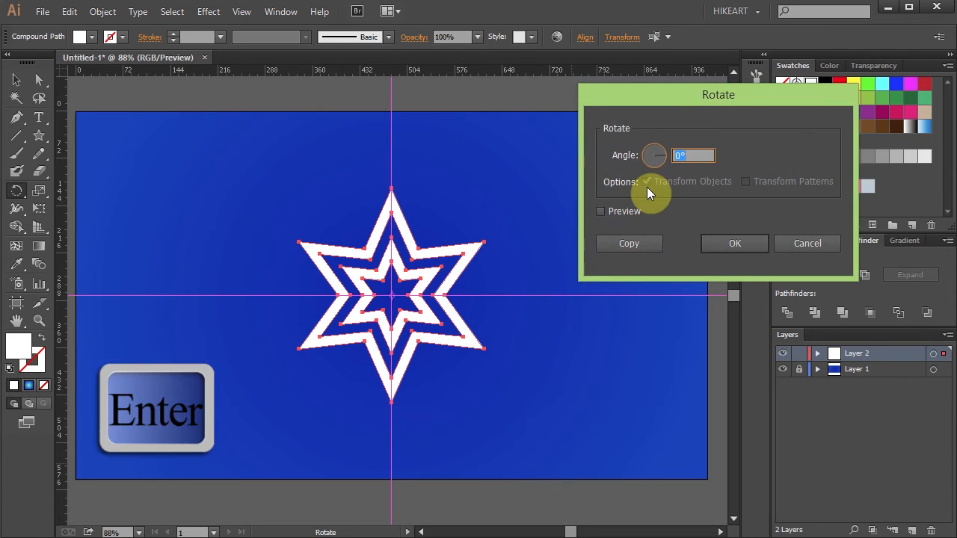
pyautogui.write('30')
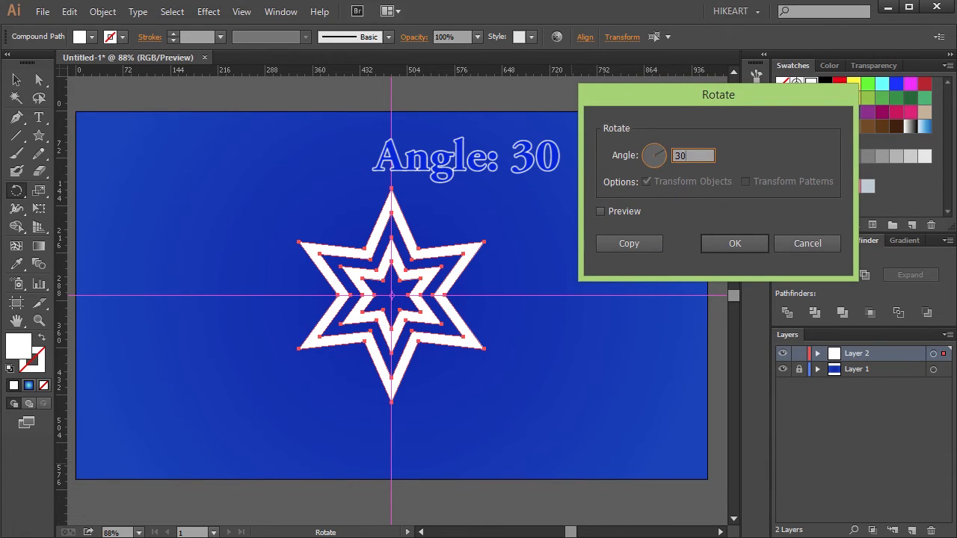
pyautogui.click(600, 211)
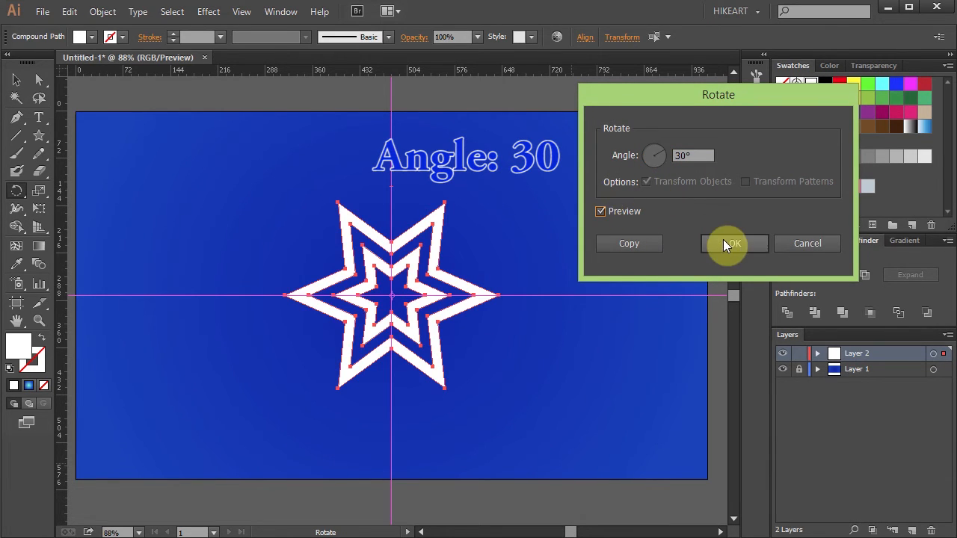
pyautogui.click(733, 242)
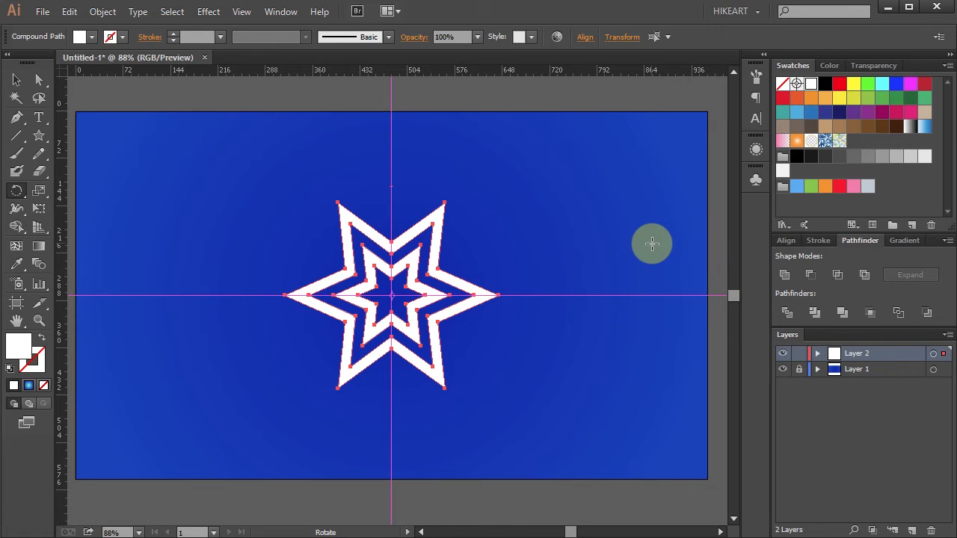
pyautogui.moveTo(625, 243)
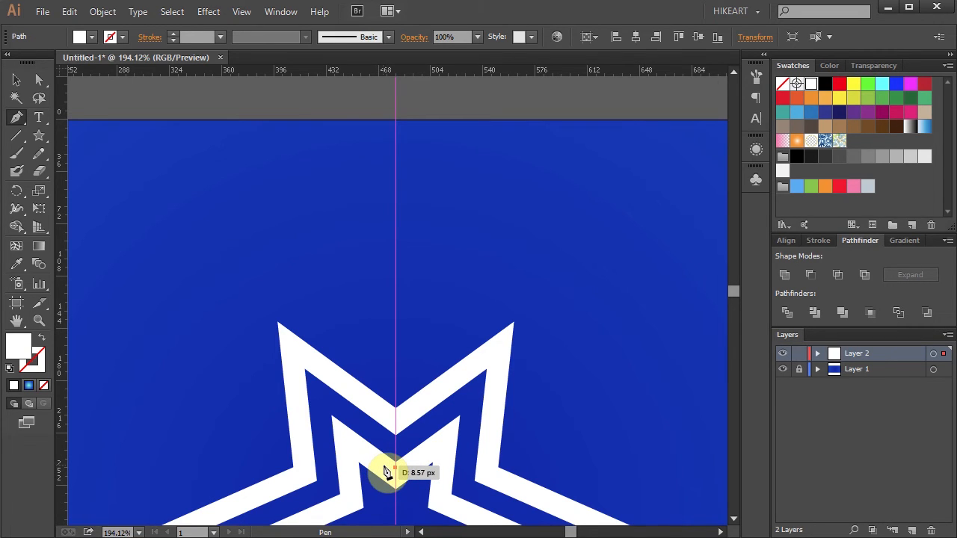
pyautogui.moveTo(387, 471)
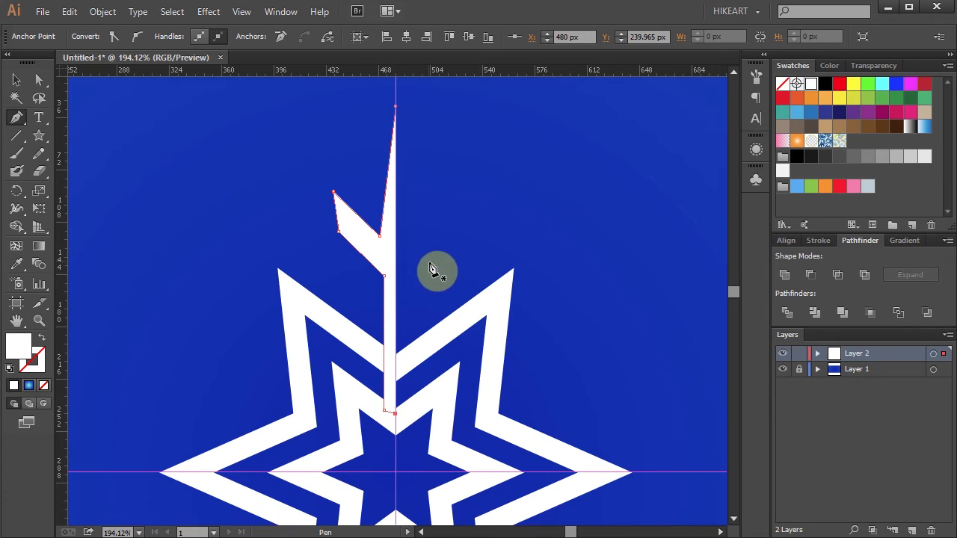
# Finish the half-branch spike with the Pen Tool and reshape its side arm
pyautogui.click(39, 82)
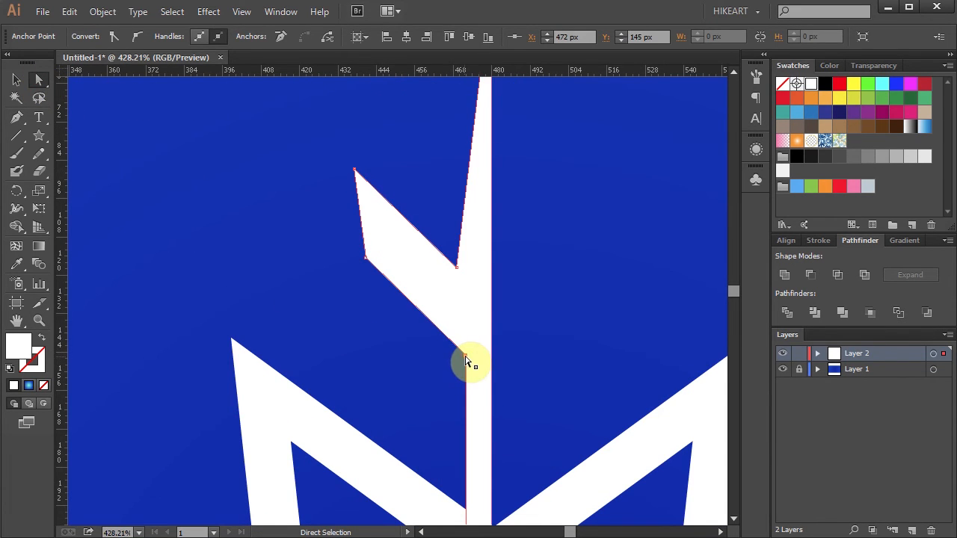
pyautogui.moveTo(461, 363); pyautogui.dragTo(460, 267)
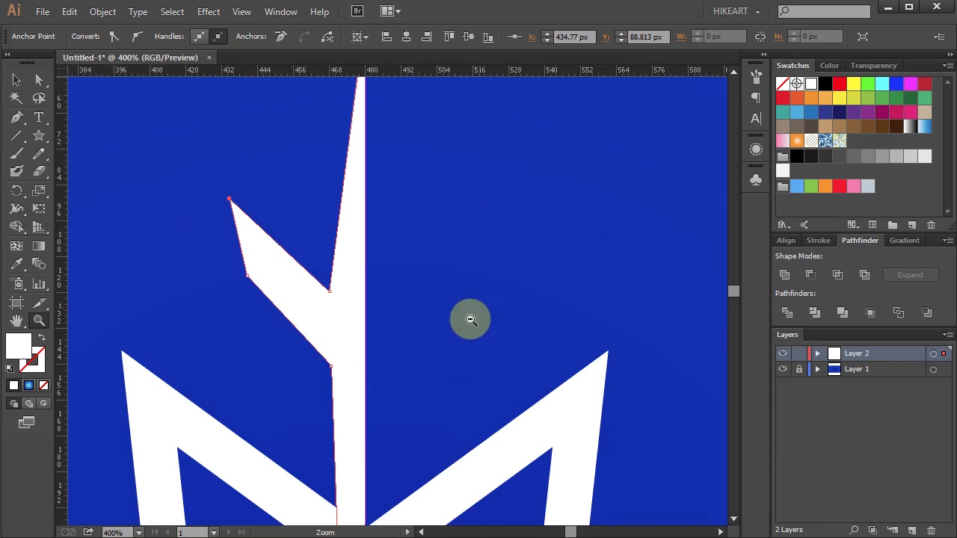
pyautogui.click(471, 320)
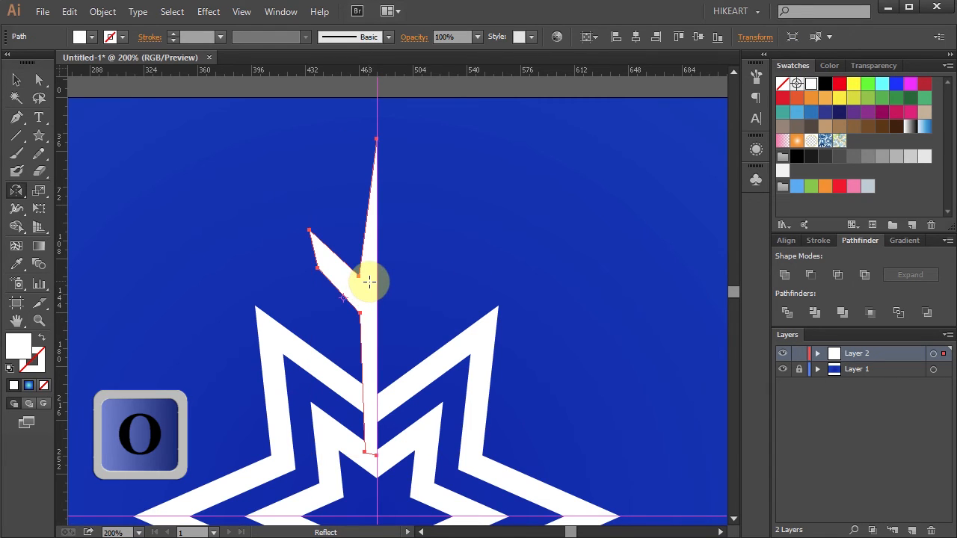
# Reflect-copy the half-branch across the guide and Unite both halves
pyautogui.press('alt')
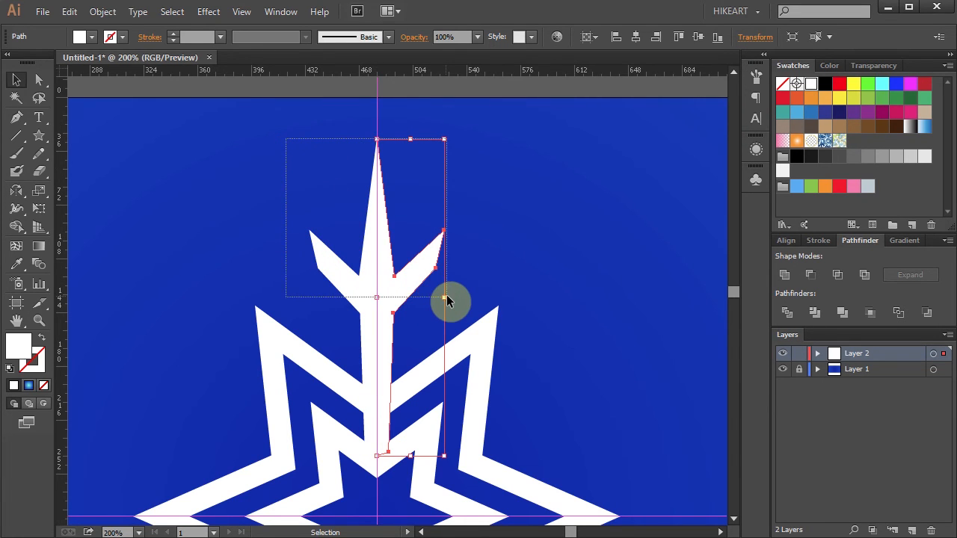
pyautogui.click(785, 275)
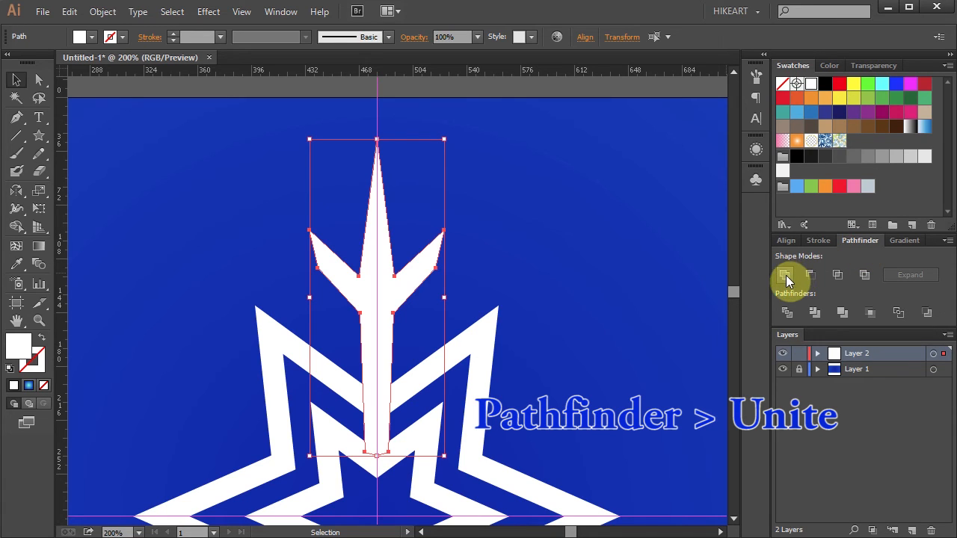
pyautogui.click(787, 276)
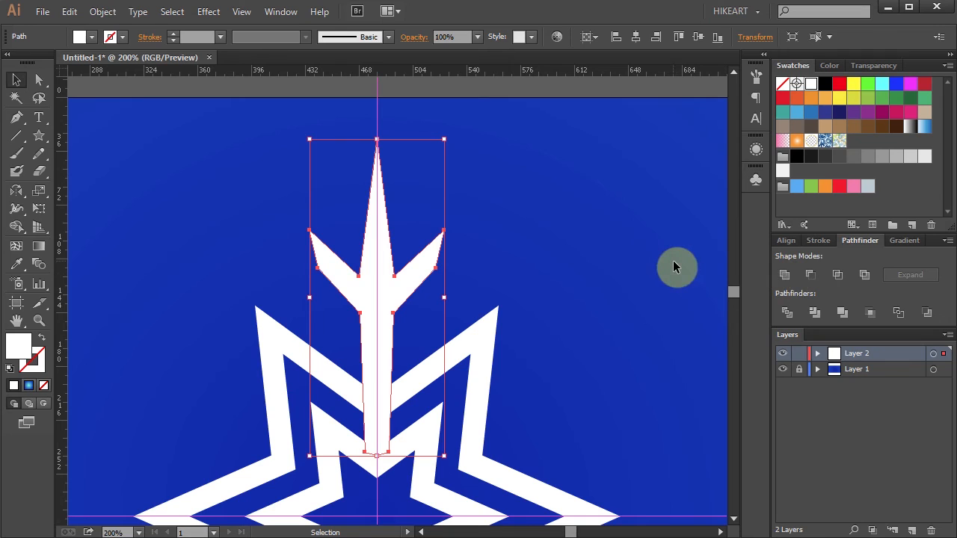
pyautogui.moveTo(584, 266)
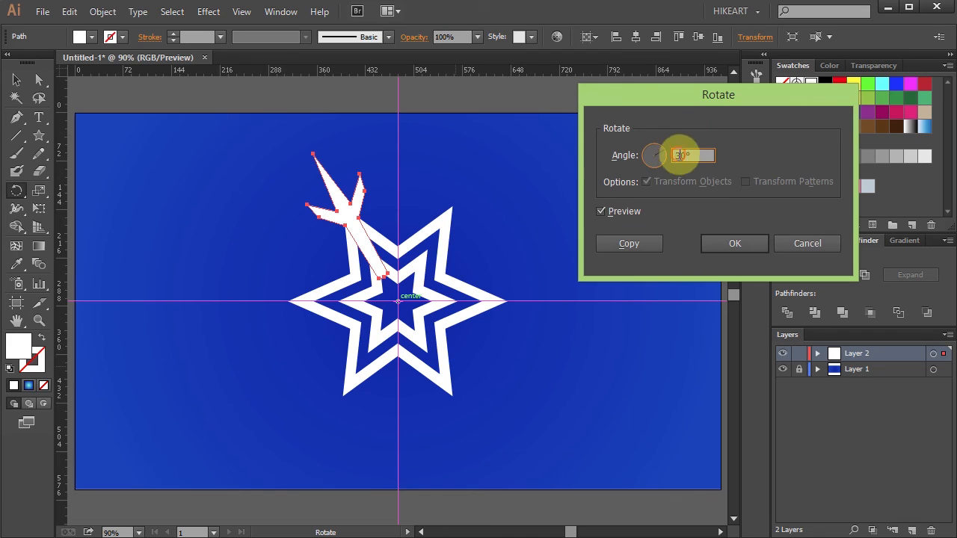
# Rotate-copy the branch 60° about the star centre and repeat the copy for the remaining branches
pyautogui.write('60')
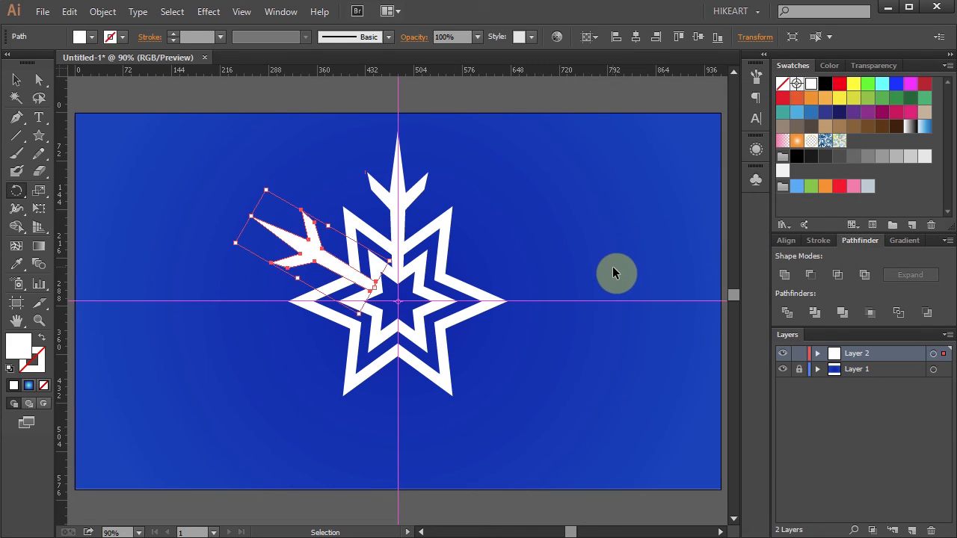
pyautogui.press('ctrl+d')
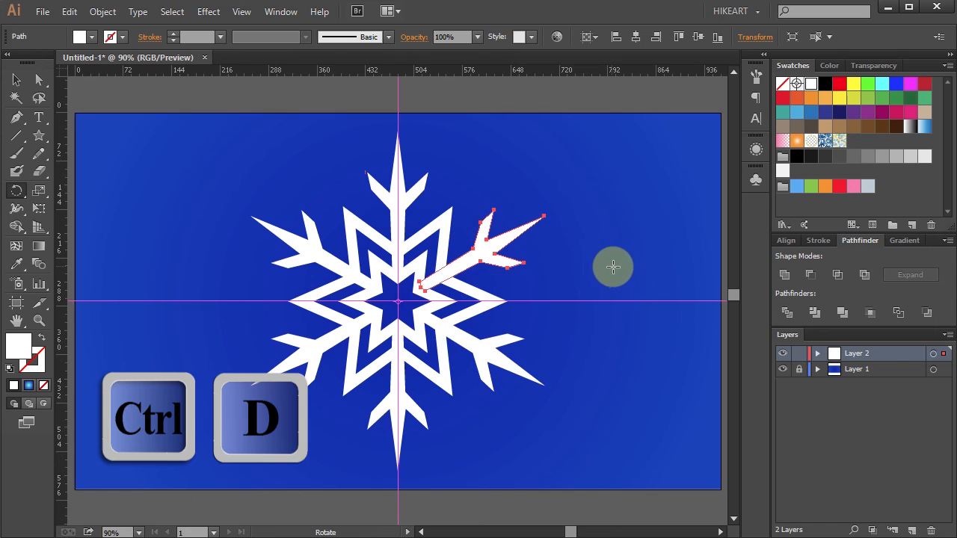
pyautogui.press('ctrl+d')
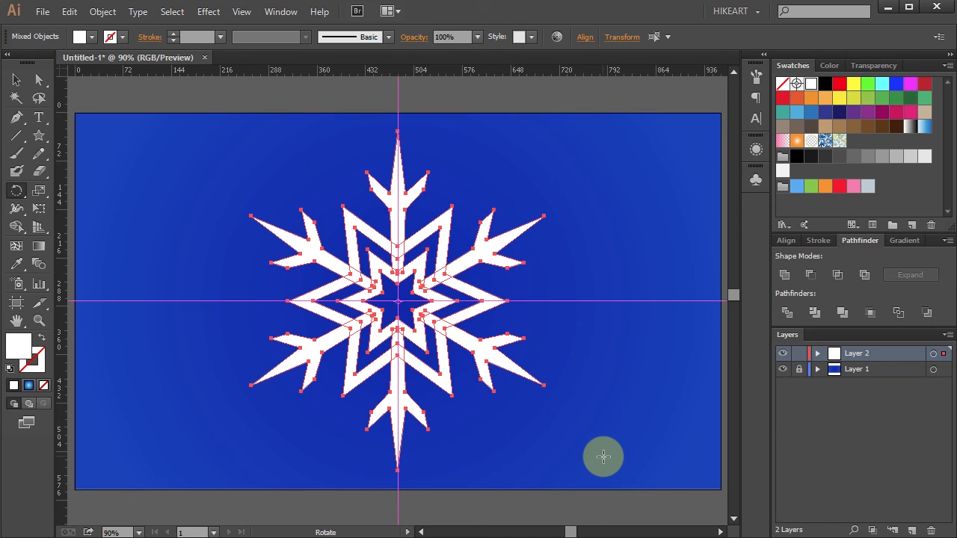
# Select all, unite the stars and branches with Pathfinder, and group the resulting snowflake
pyautogui.press('ctrl+a')
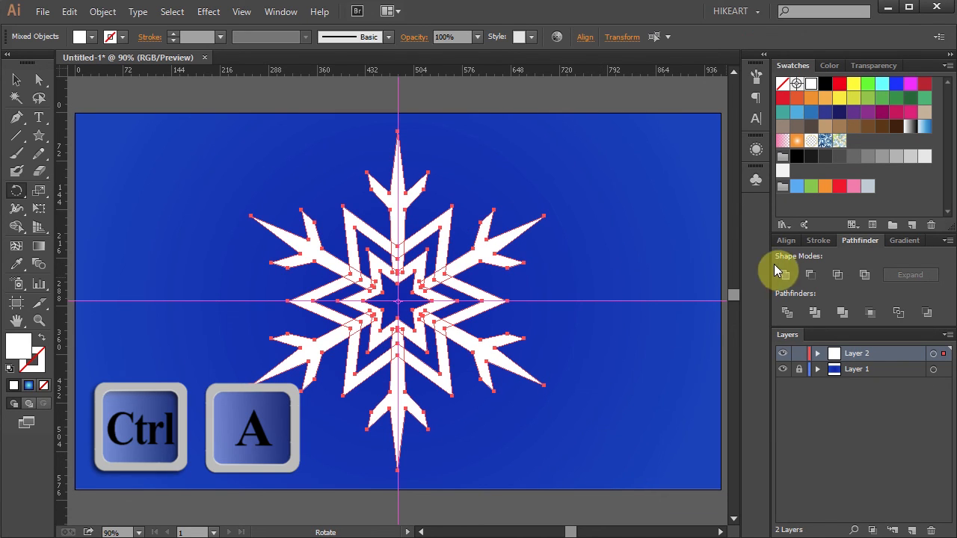
pyautogui.click(787, 275)
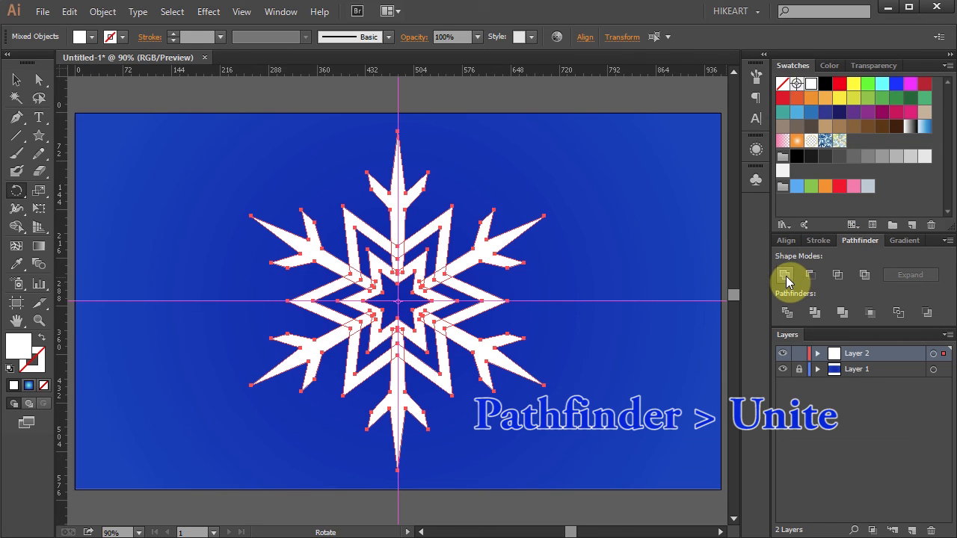
pyautogui.click(787, 275)
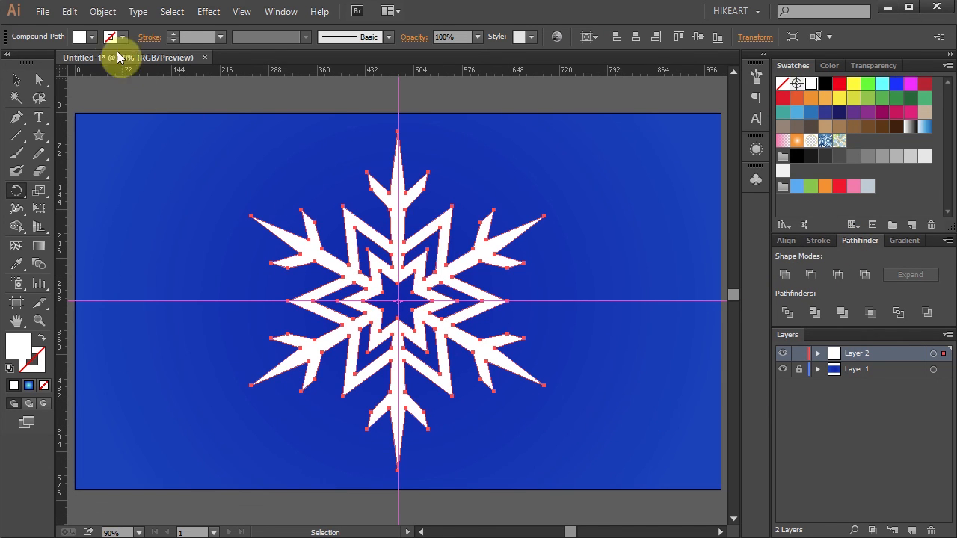
pyautogui.click(102, 12)
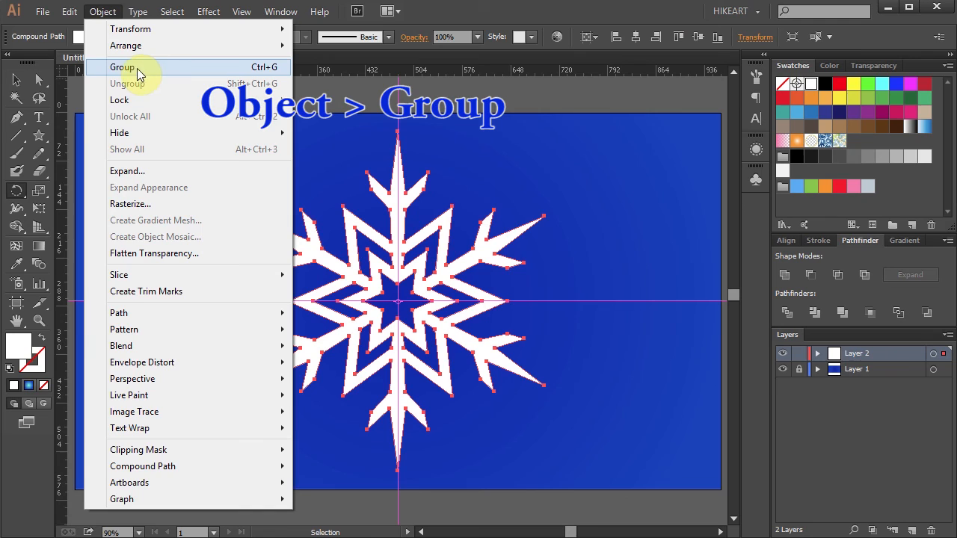
pyautogui.click(123, 67)
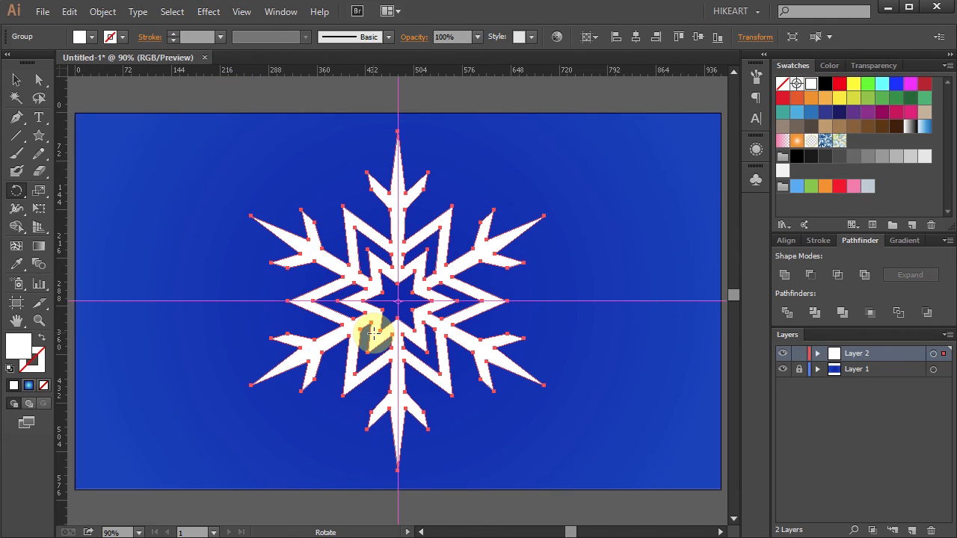